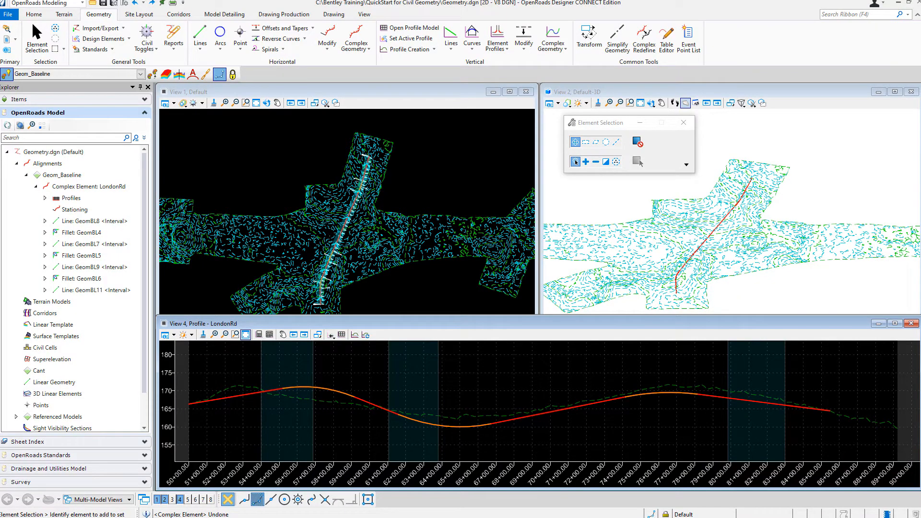
Start Complex By Element with Automatic method and begin naming the feature (typing 'L').
{"action": "left_click", "coordinate": [71, 74]}
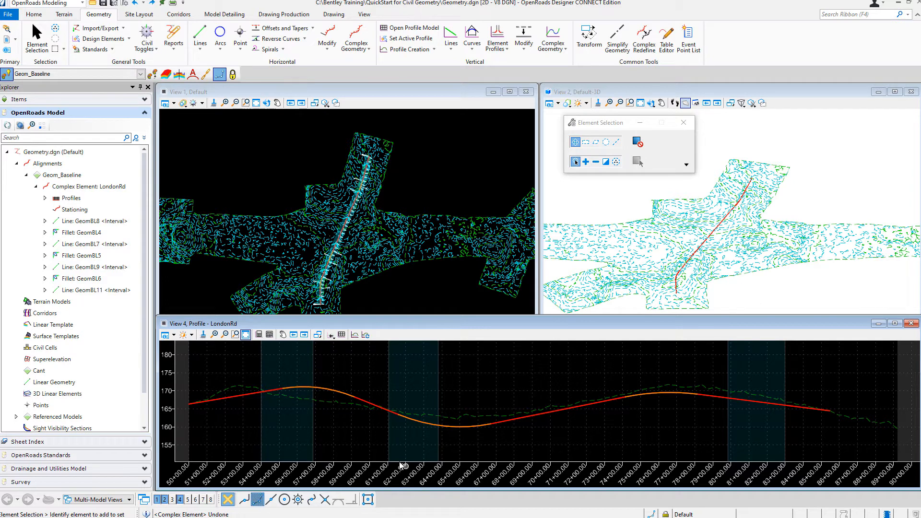
{"action": "mouse_move", "coordinate": [627, 434]}
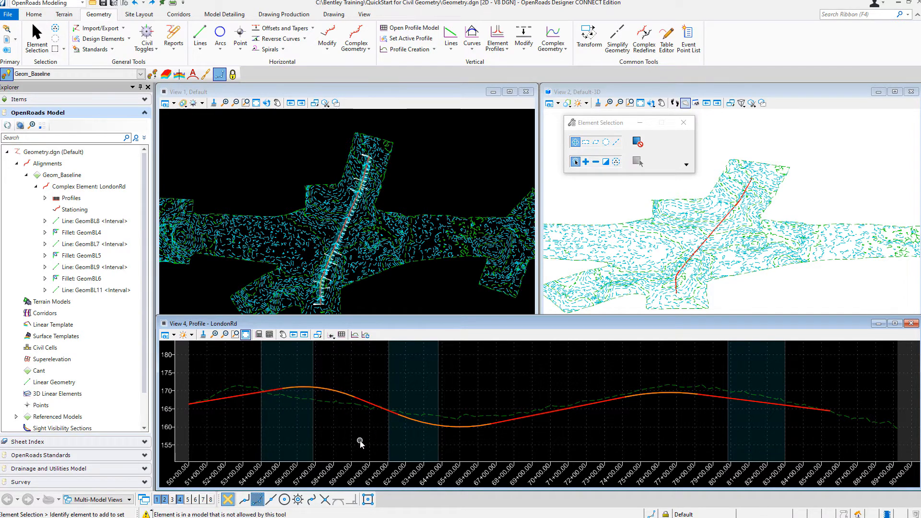
{"action": "mouse_move", "coordinate": [98, 15]}
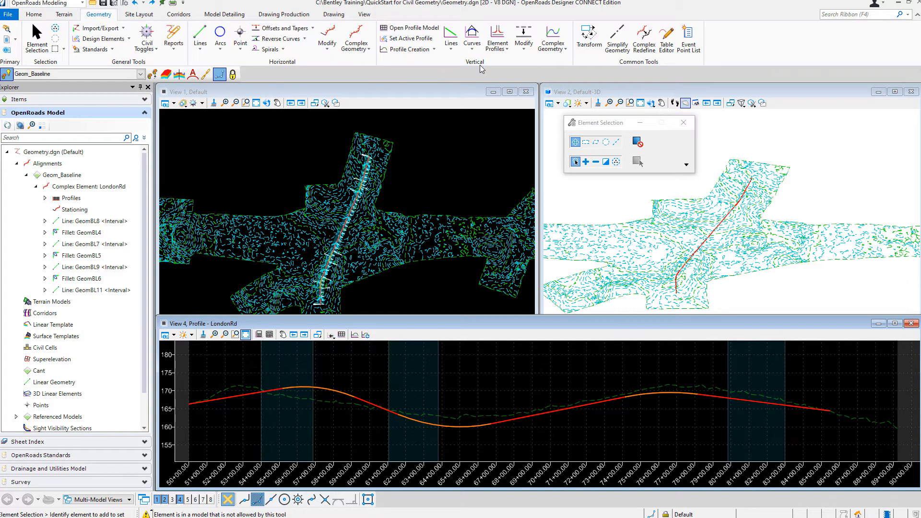
{"action": "mouse_move", "coordinate": [553, 60]}
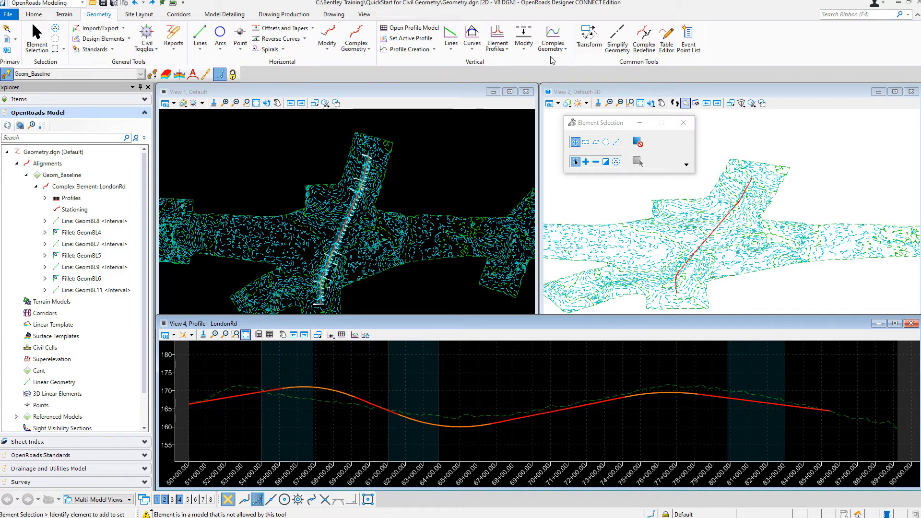
{"action": "left_click", "coordinate": [553, 38]}
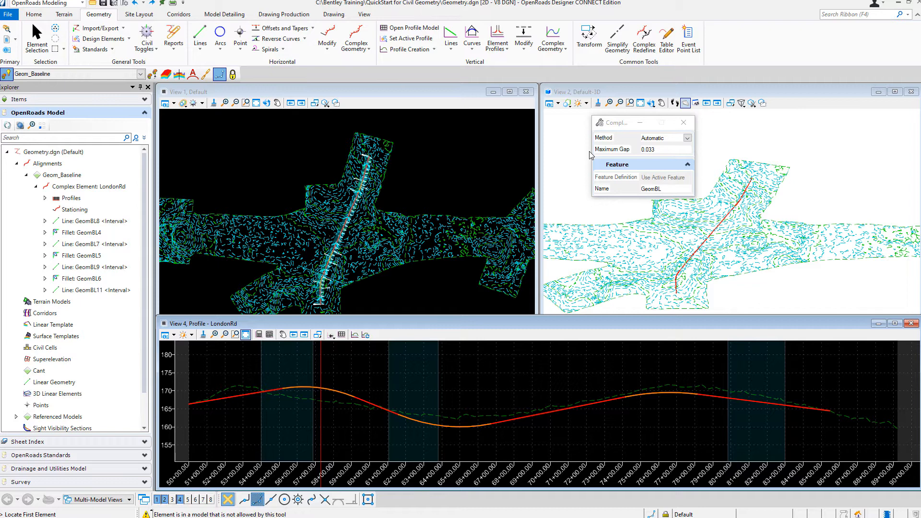
{"action": "mouse_move", "coordinate": [614, 140]}
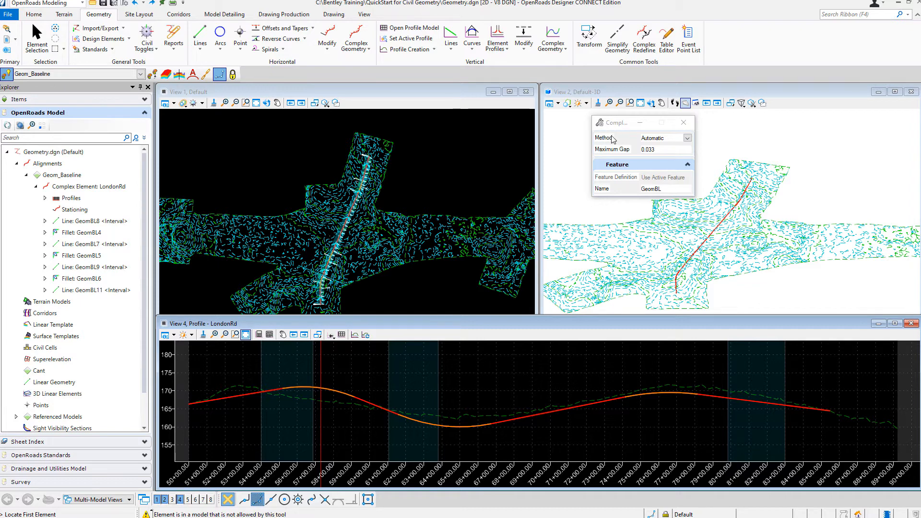
{"action": "mouse_move", "coordinate": [605, 158]}
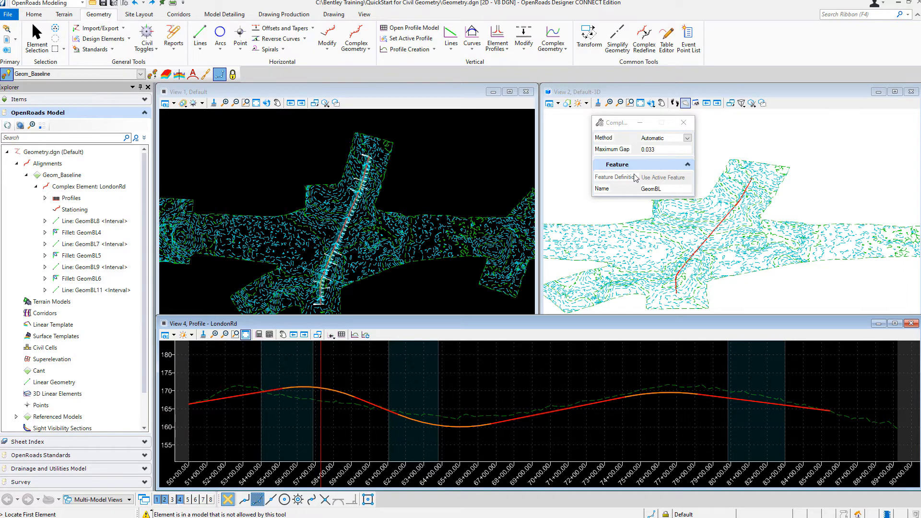
{"action": "left_click", "coordinate": [666, 189]}
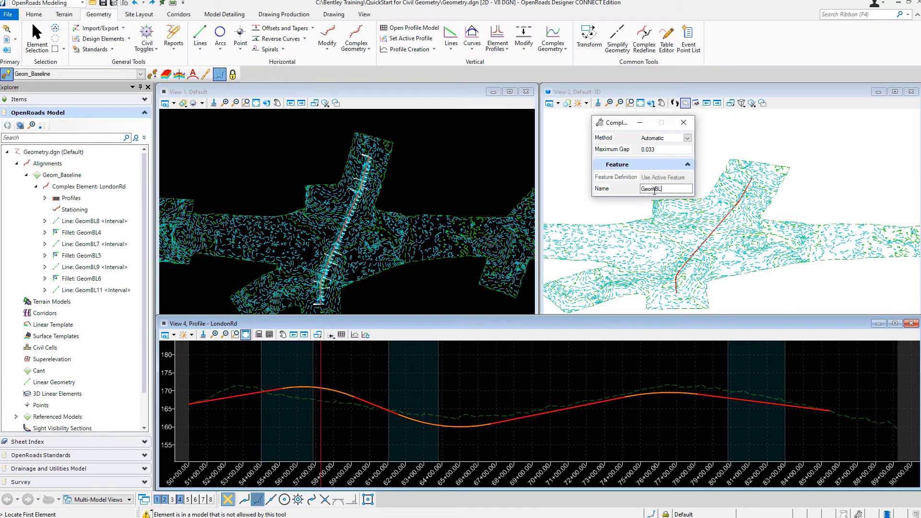
{"action": "type", "text": "L"}
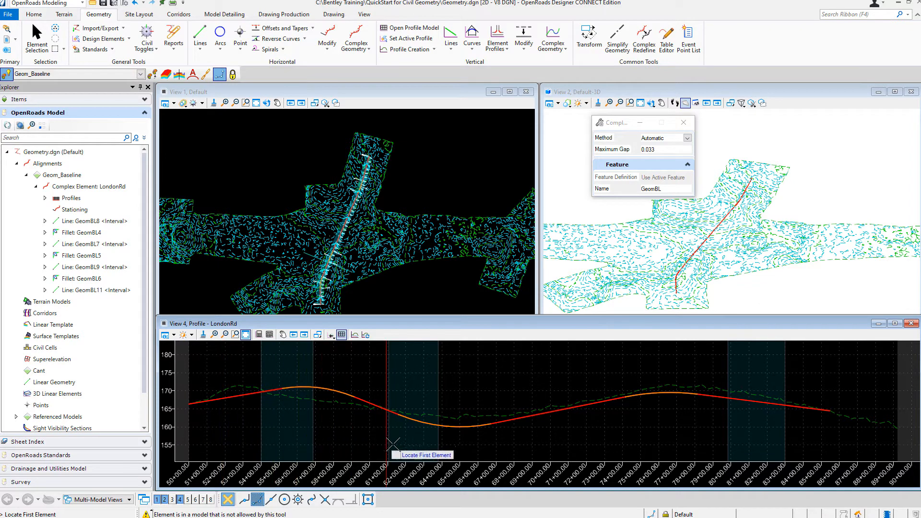
{"action": "mouse_move", "coordinate": [622, 434]}
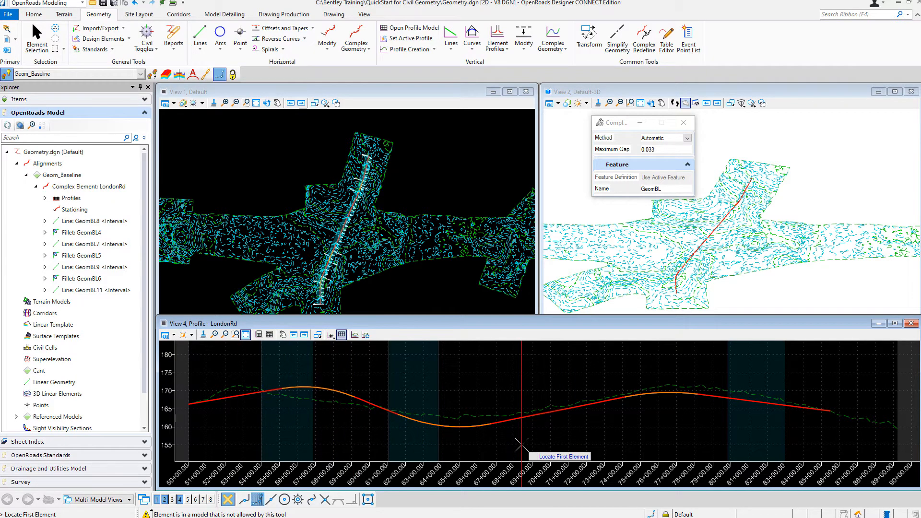
{"action": "mouse_move", "coordinate": [270, 453]}
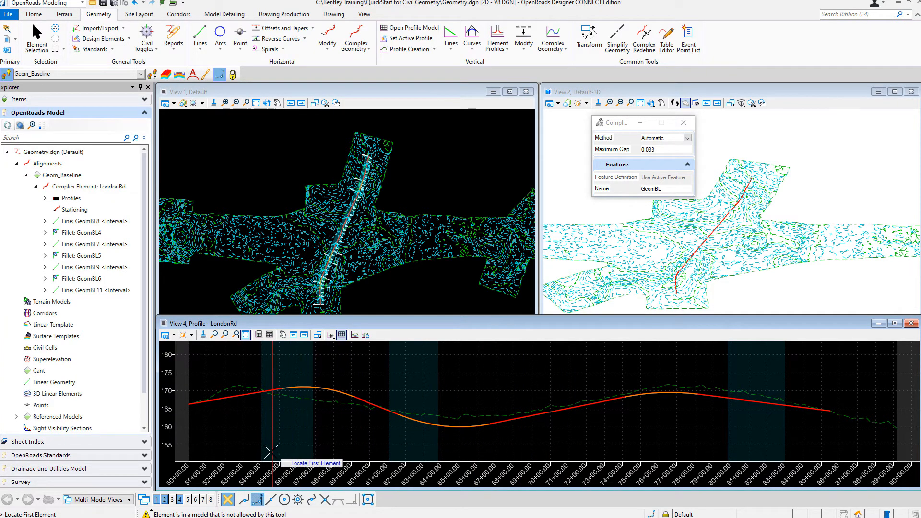
{"action": "mouse_move", "coordinate": [646, 442]}
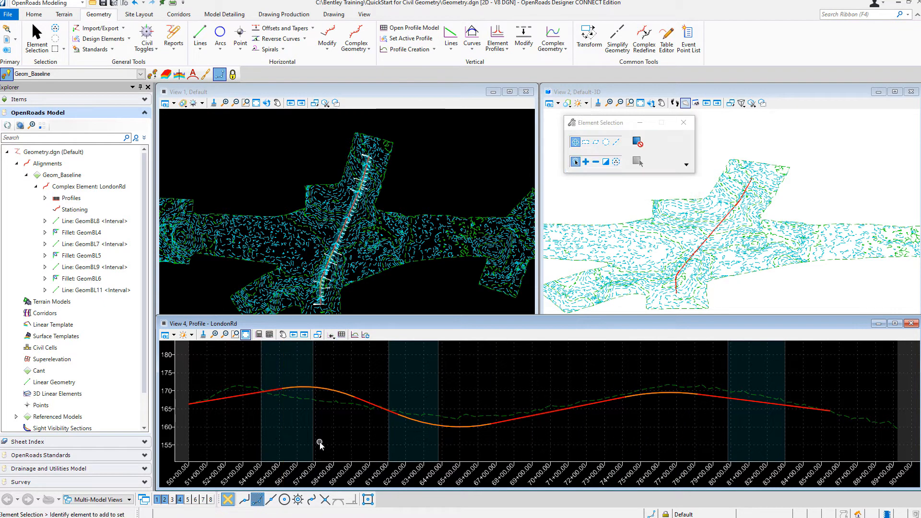
{"action": "left_click", "coordinate": [334, 392]}
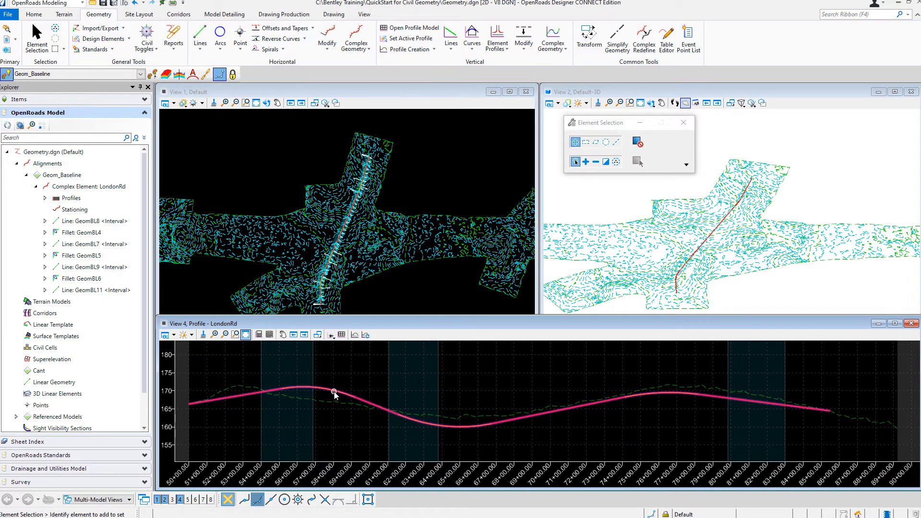
{"action": "mouse_move", "coordinate": [334, 394]}
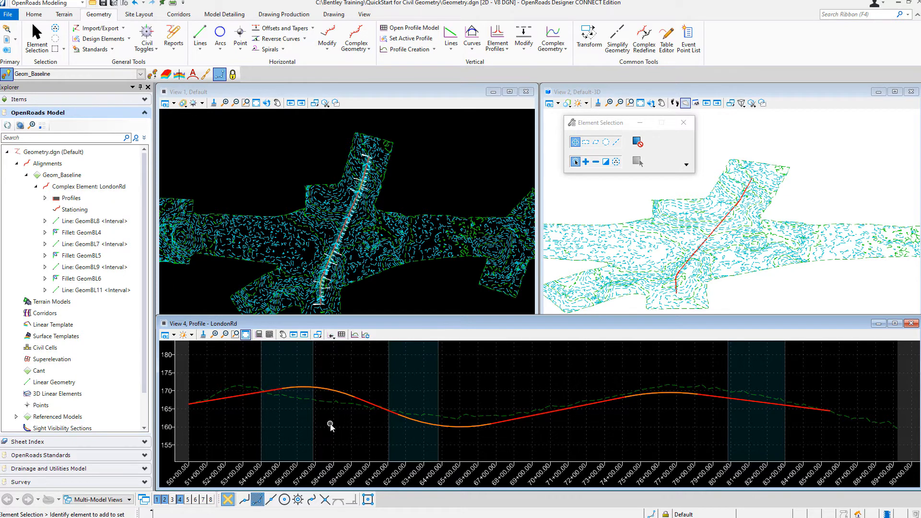
{"action": "mouse_move", "coordinate": [330, 407]}
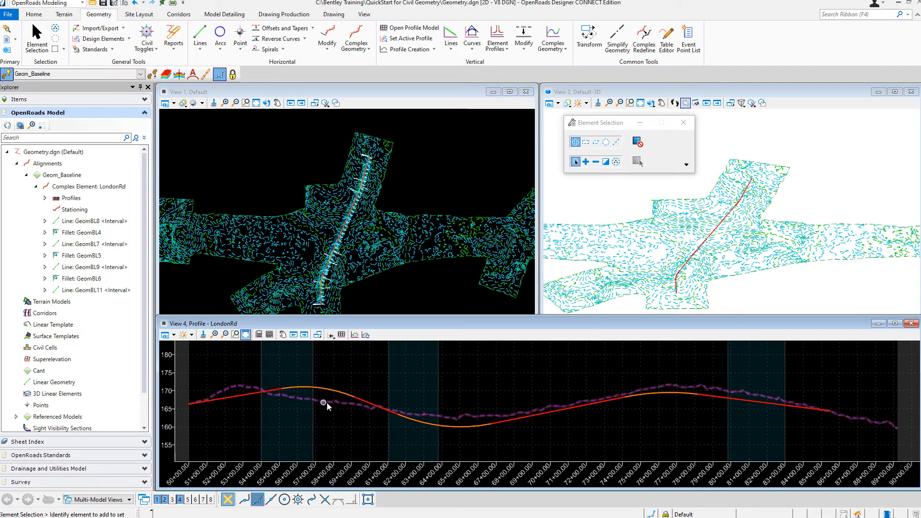
{"action": "mouse_move", "coordinate": [328, 405]}
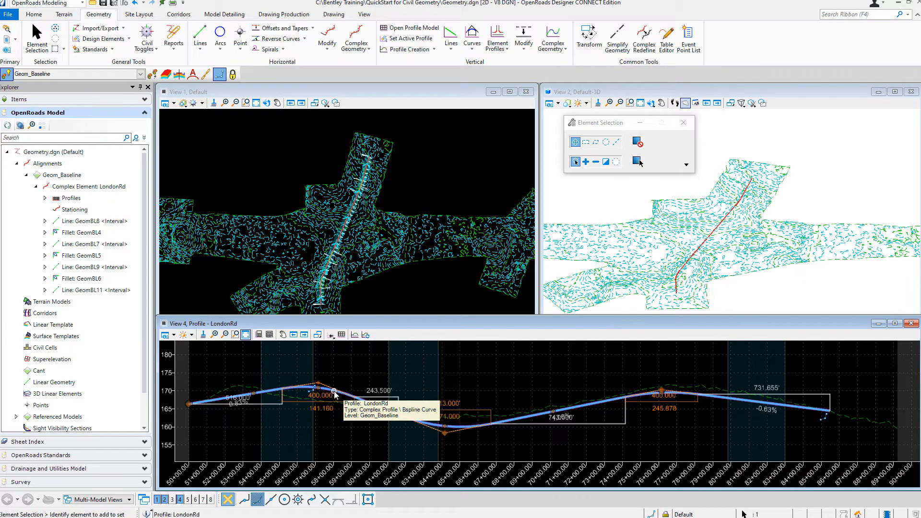
Select the LondonRd complex profile and set it as the active profile.
{"action": "left_click", "coordinate": [334, 393]}
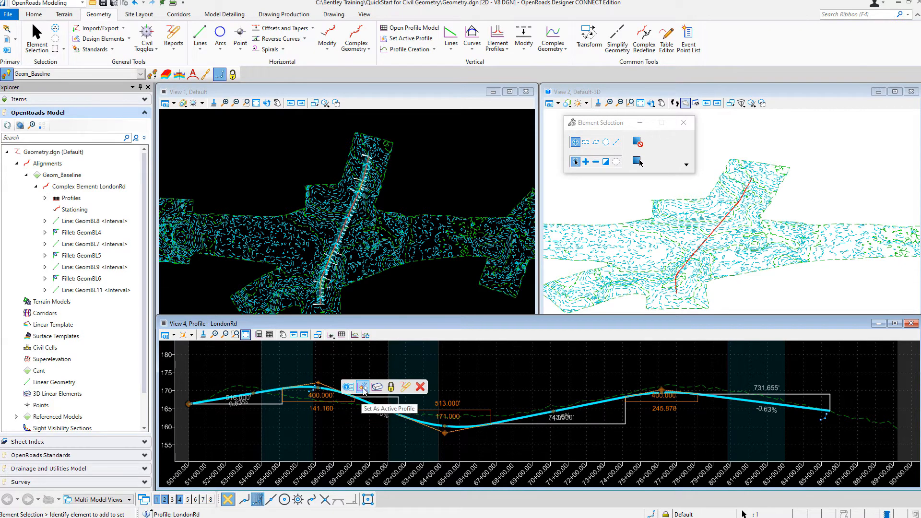
{"action": "left_click", "coordinate": [363, 387]}
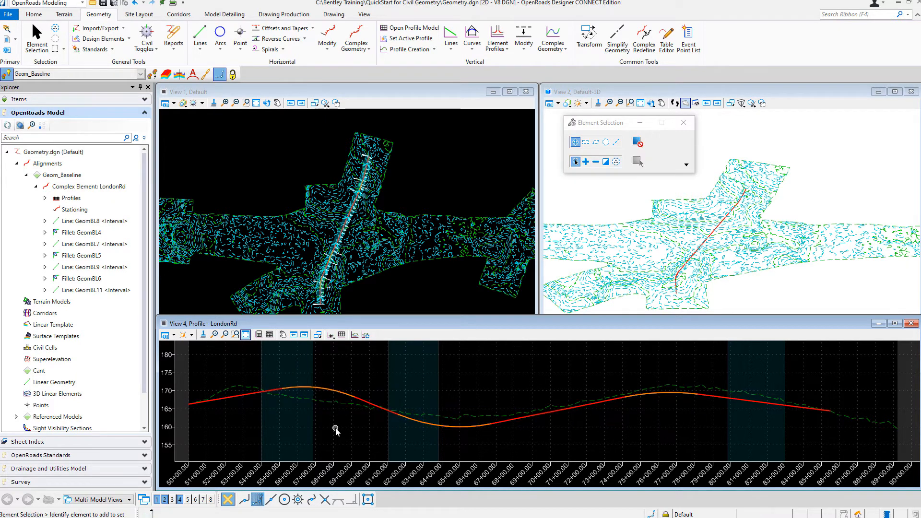
{"action": "mouse_move", "coordinate": [761, 259]}
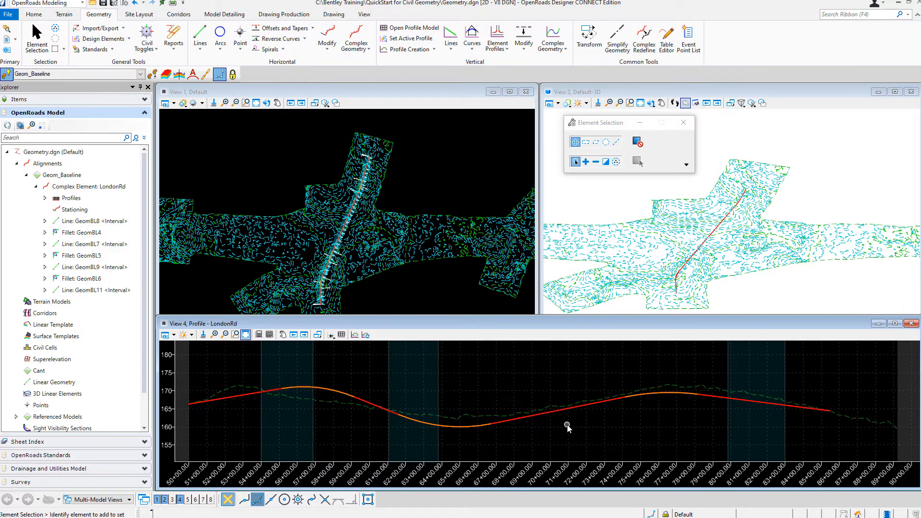
{"action": "mouse_move", "coordinate": [468, 427]}
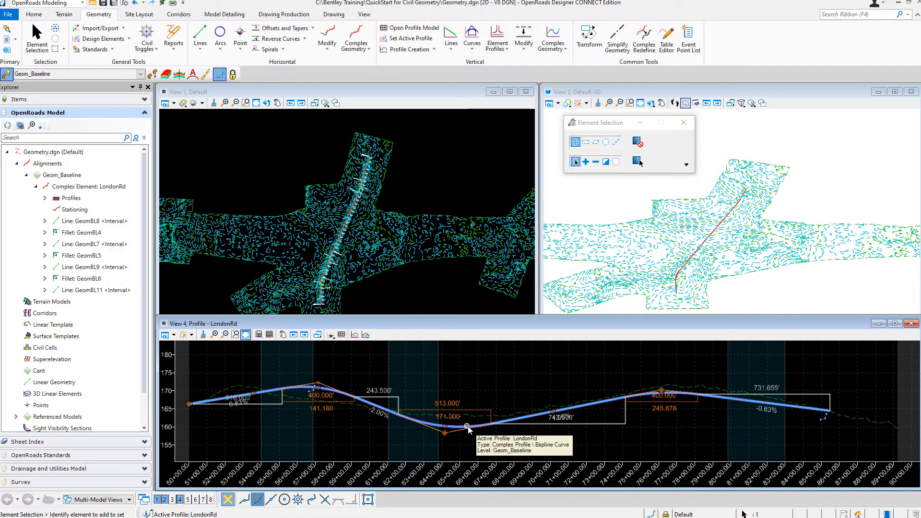
Select the active LondonRd profile for the vertical alignment report.
{"action": "left_click", "coordinate": [468, 427]}
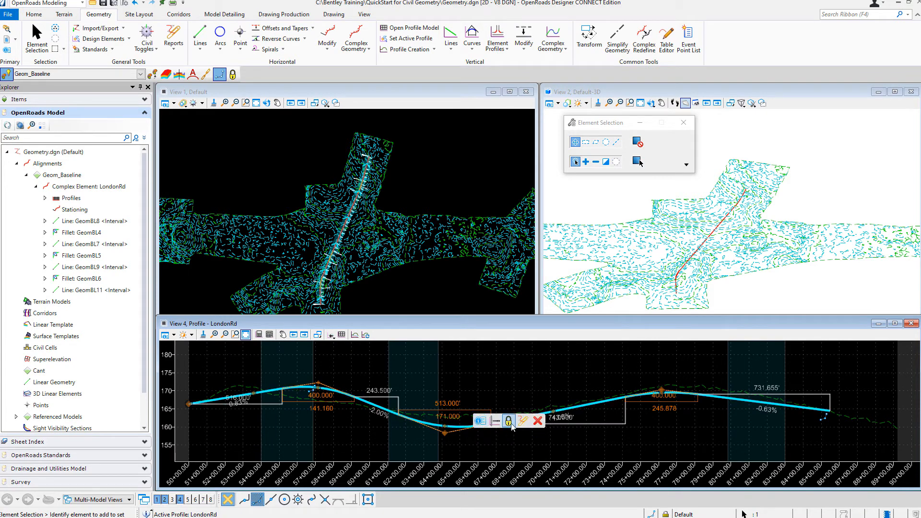
{"action": "mouse_move", "coordinate": [522, 421]}
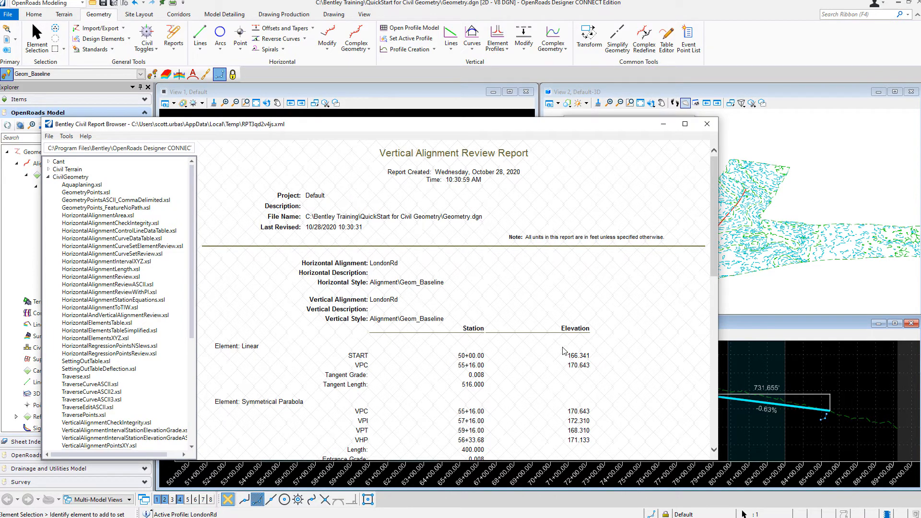
Scroll through the LondonRd report's tangent and parabola stations, elevations and grades.
{"action": "scroll", "scroll_direction": "down", "scroll_amount": 3}
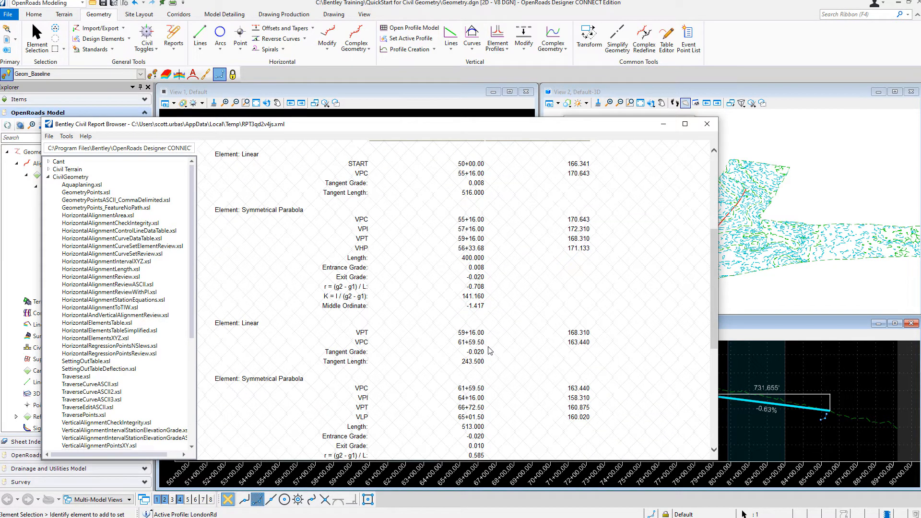
{"action": "mouse_move", "coordinate": [413, 246]}
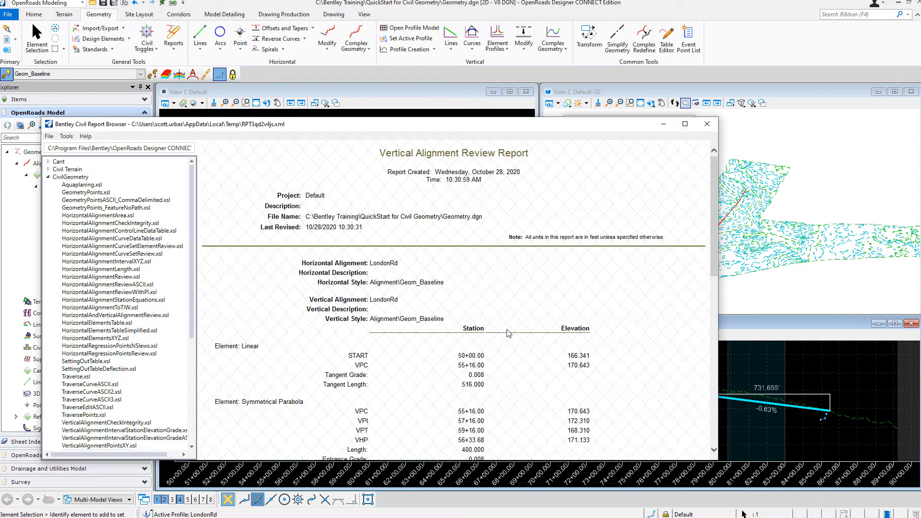
{"action": "mouse_move", "coordinate": [208, 153]}
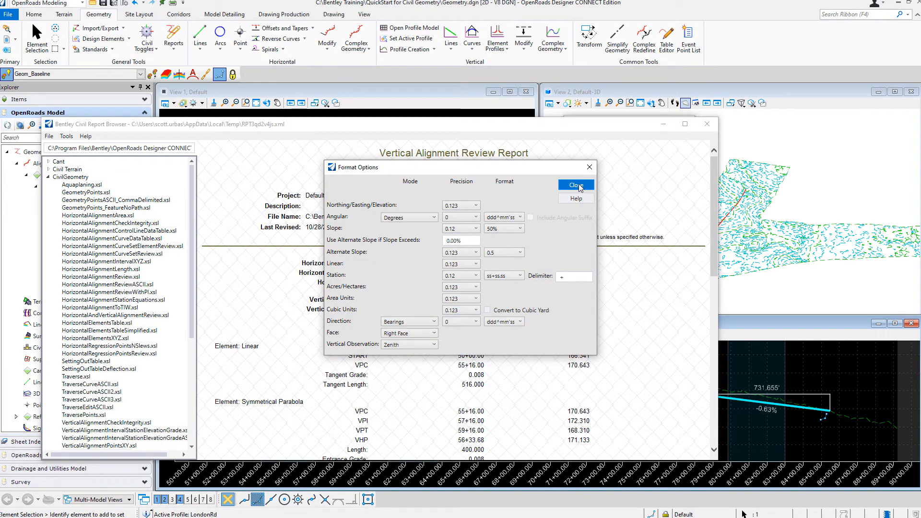
Close Format Options and scroll to the final parabola and tangent ending at station 85+47.65.
{"action": "left_click", "coordinate": [576, 184]}
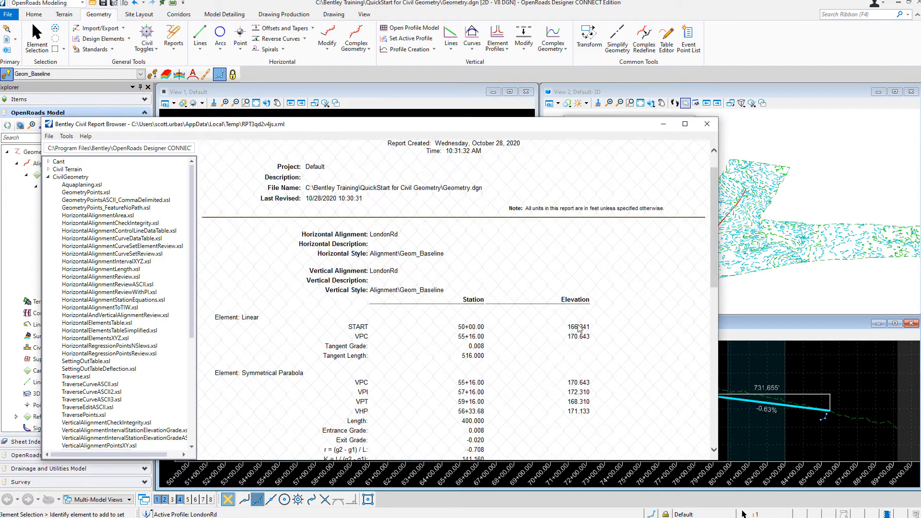
{"action": "scroll", "scroll_direction": "down", "scroll_amount": 3}
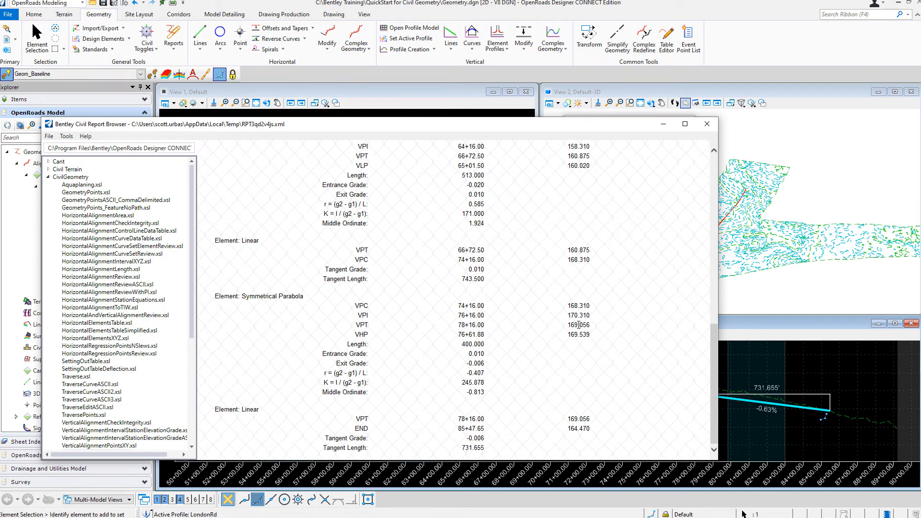